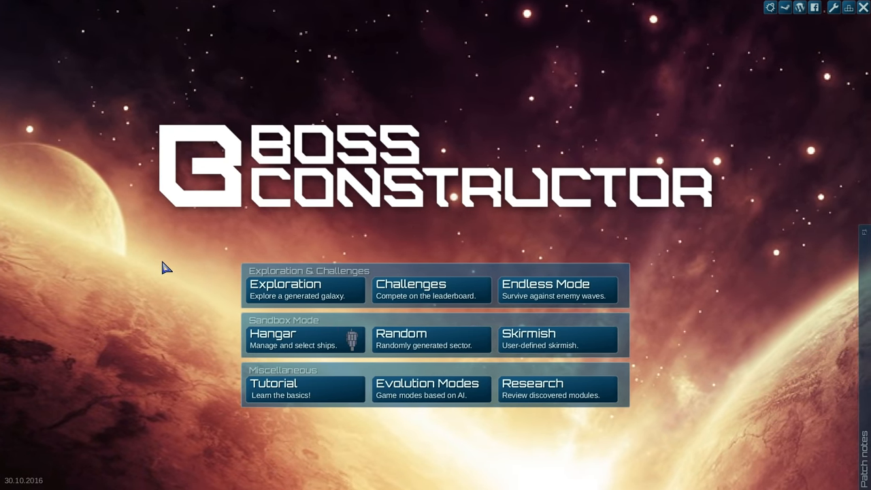
mouse_move(394, 211)
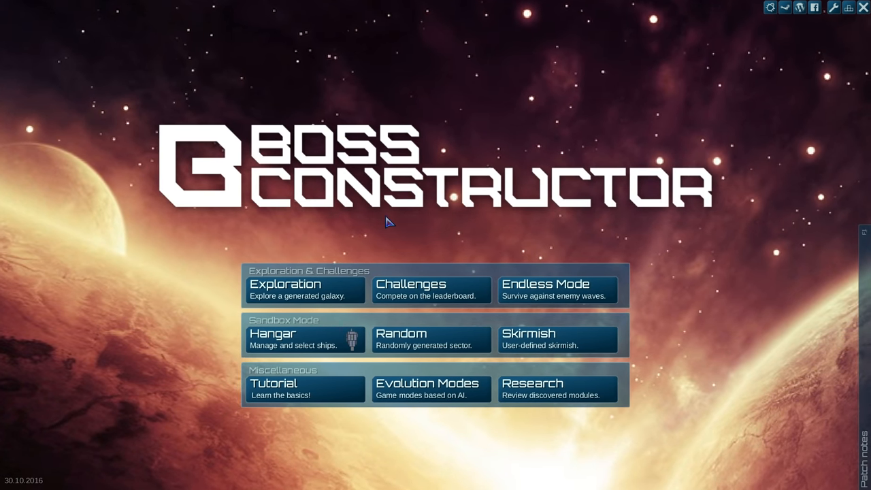
mouse_move(518, 244)
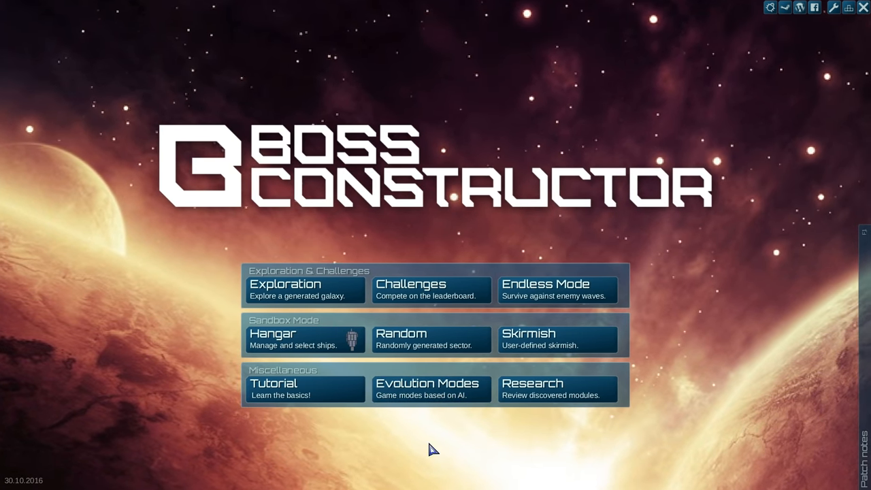
mouse_move(287, 299)
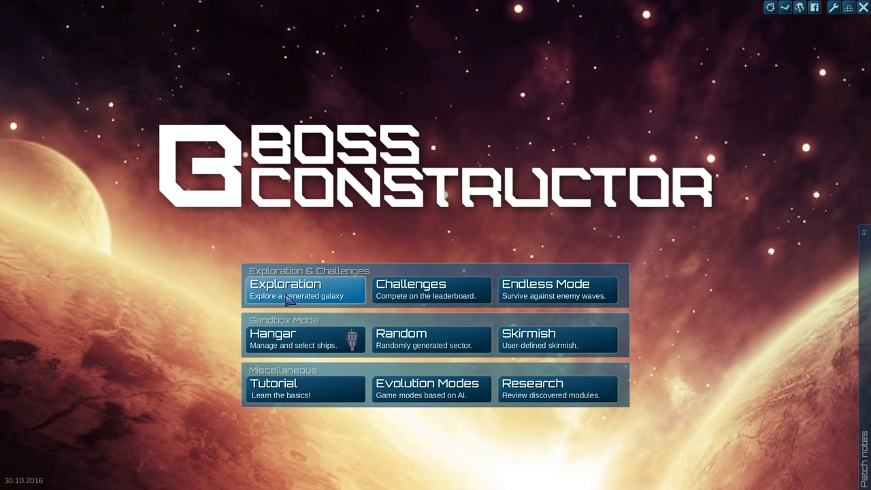
mouse_move(196, 359)
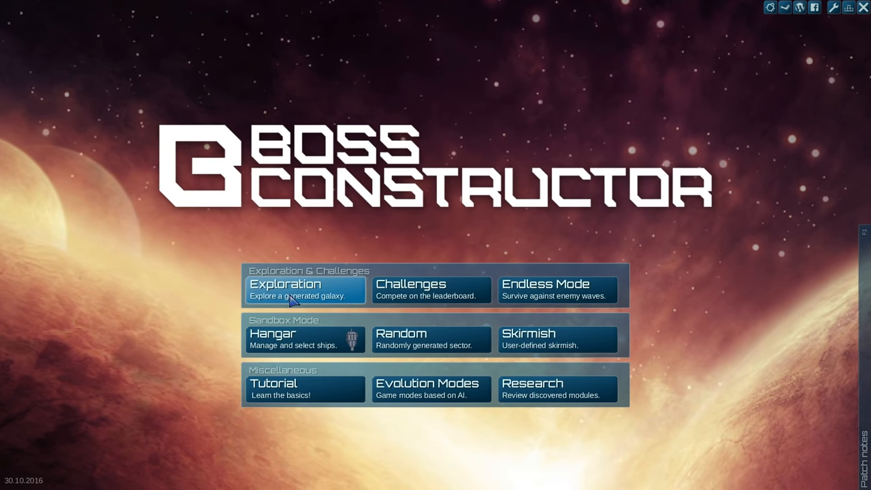
- Set up a Hard exploration run in a Huge galaxy with the Alpha ship and Weapons bonus, and launch it
click(305, 288)
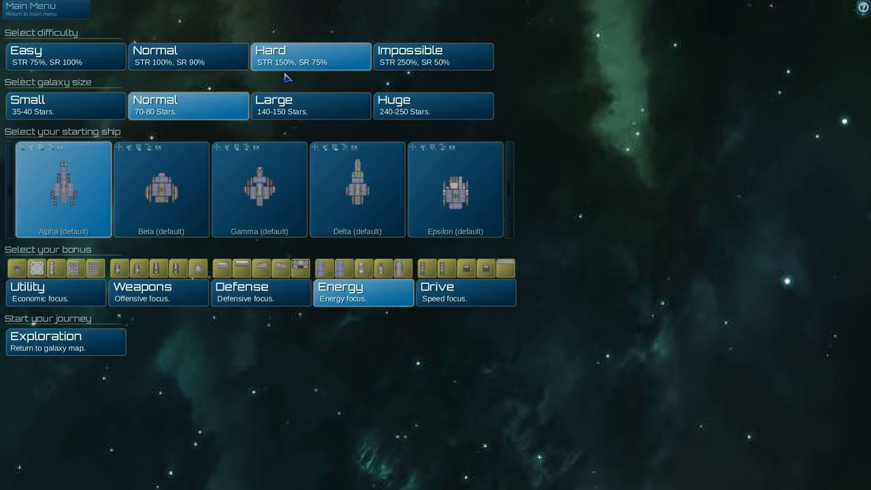
mouse_move(280, 62)
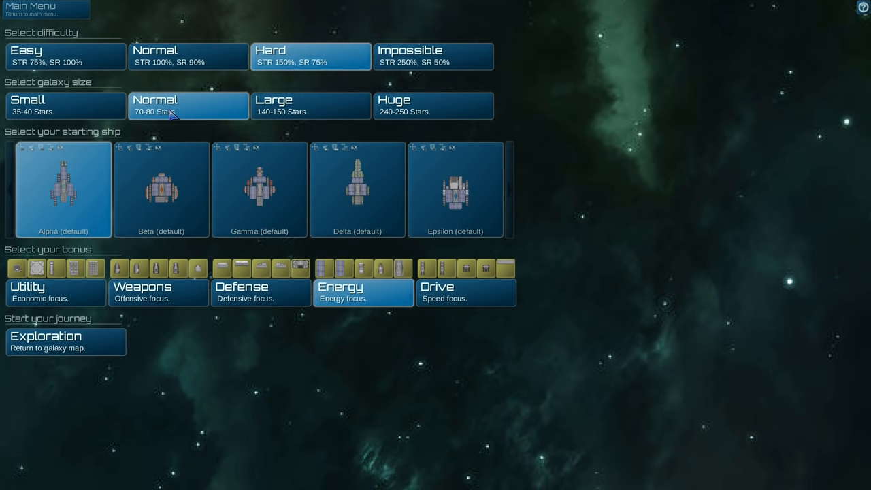
click(433, 107)
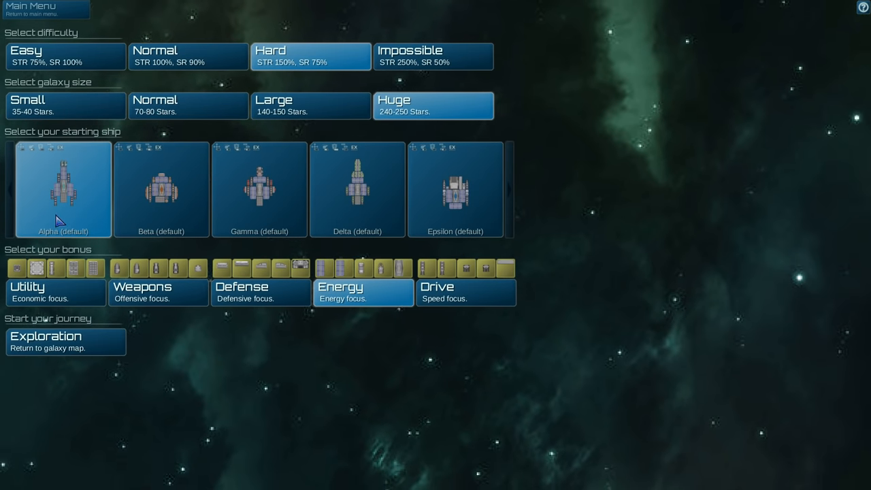
mouse_move(52, 231)
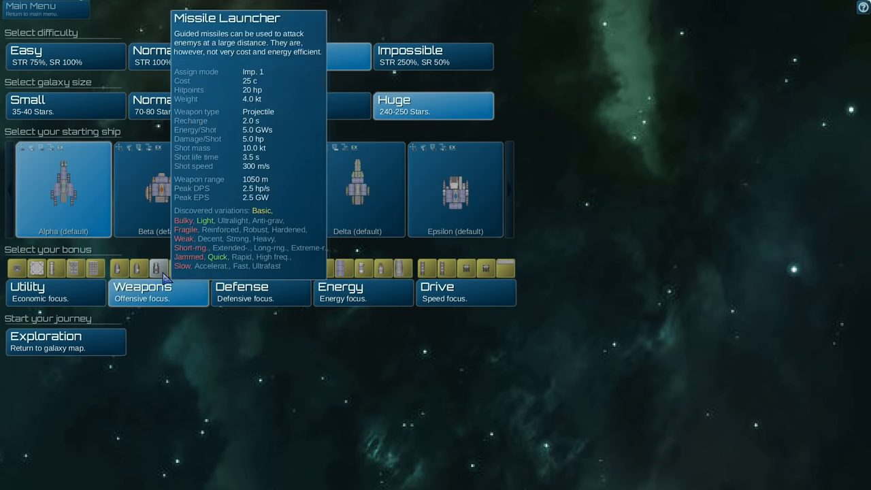
mouse_move(191, 346)
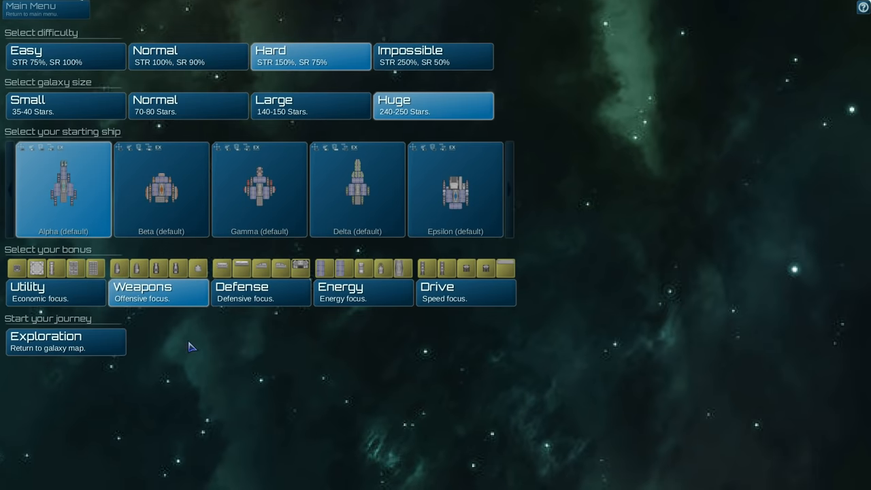
click(65, 342)
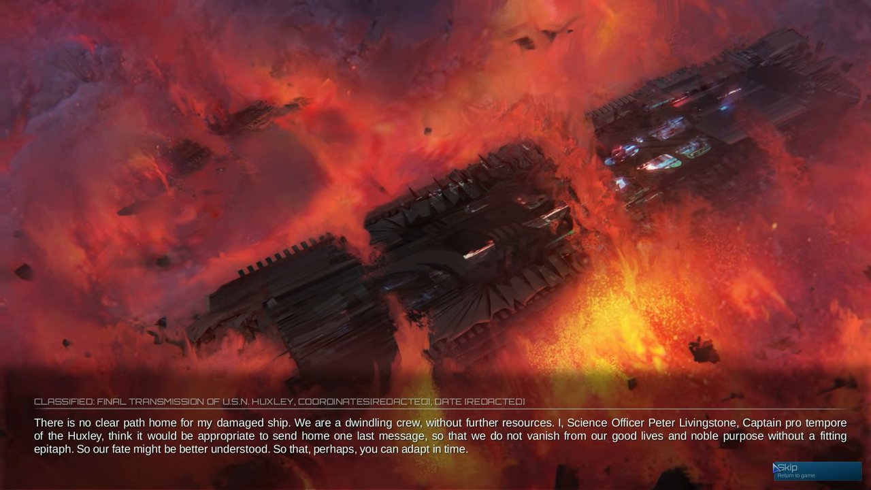
- Skip the opening transmission to reach the galaxy map
click(790, 469)
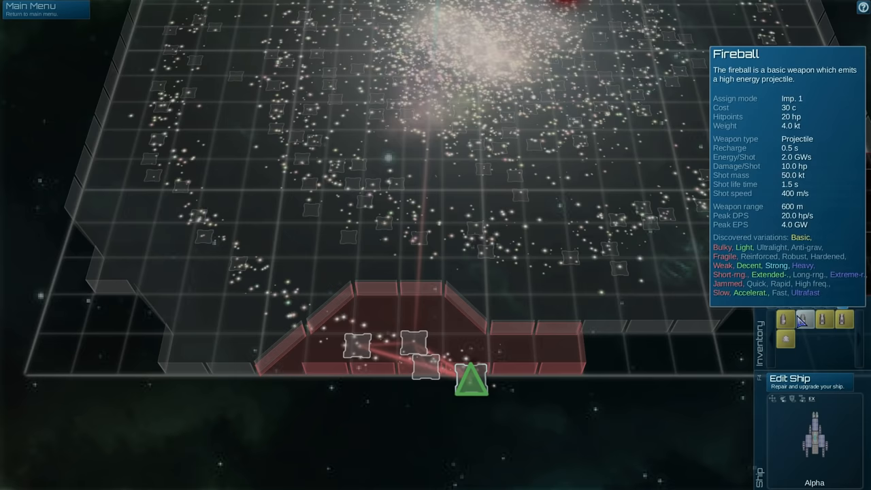
- Edit the Alpha ship and attach a forward-pointing thruster to its hull
click(790, 378)
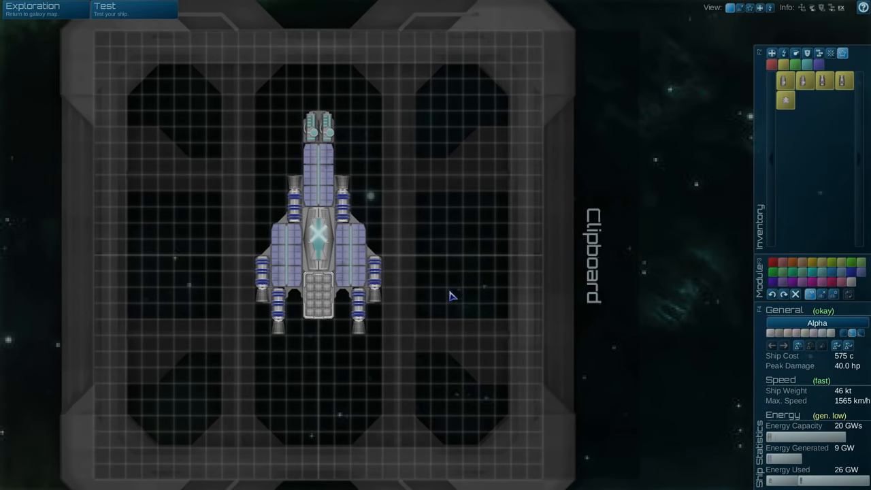
mouse_move(806, 80)
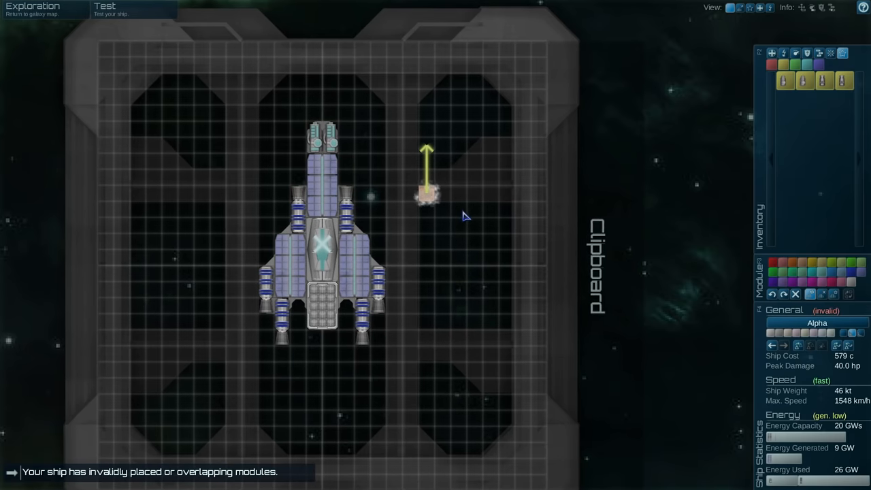
click(305, 151)
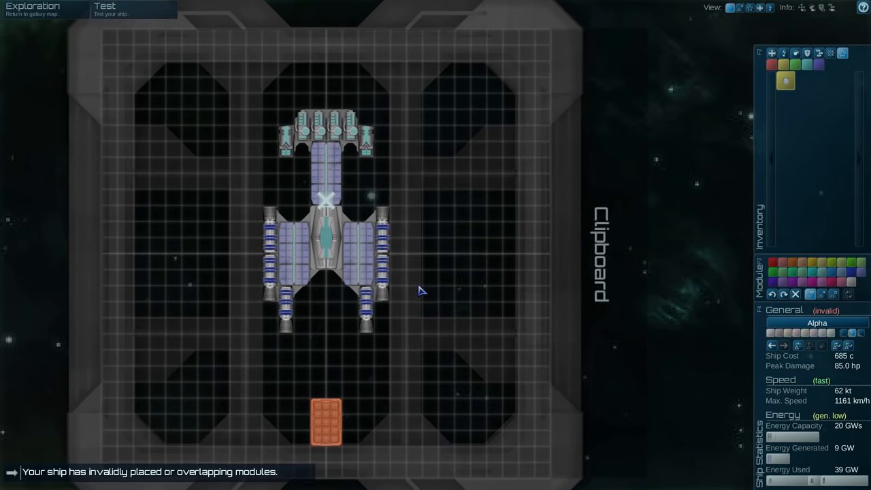
mouse_move(337, 188)
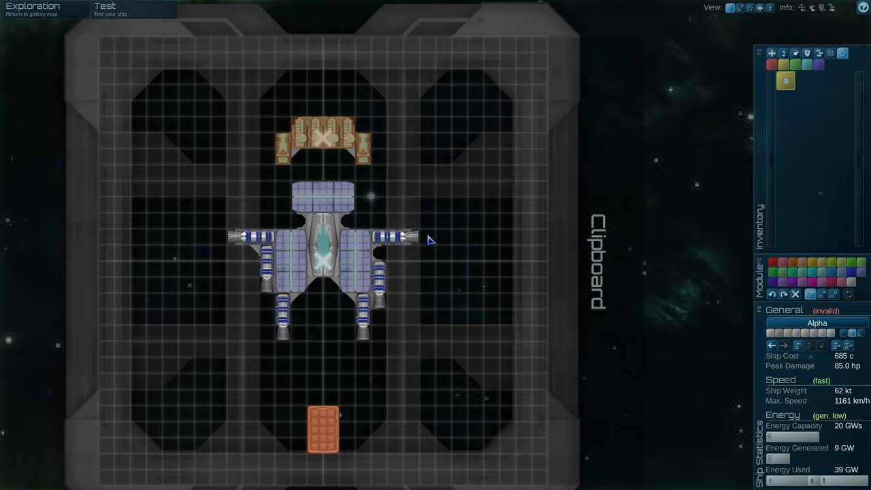
mouse_move(742, 8)
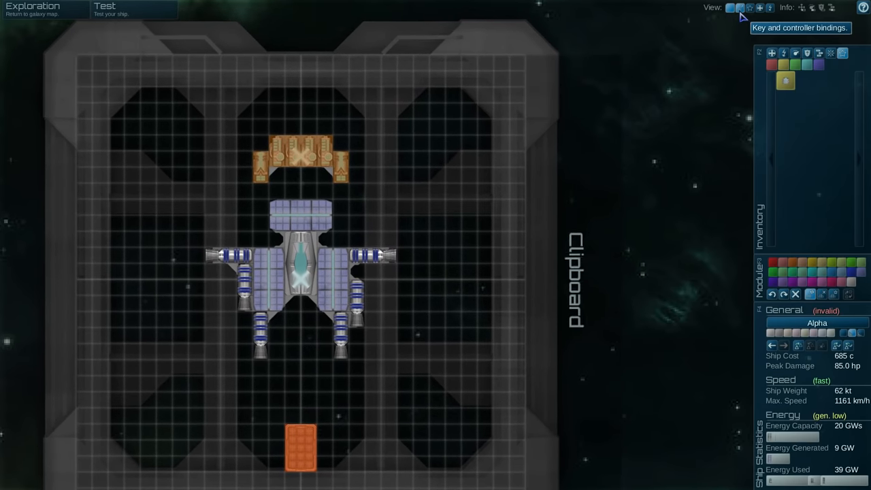
- Show the thruster key bindings overlaid on the Alpha design
click(750, 8)
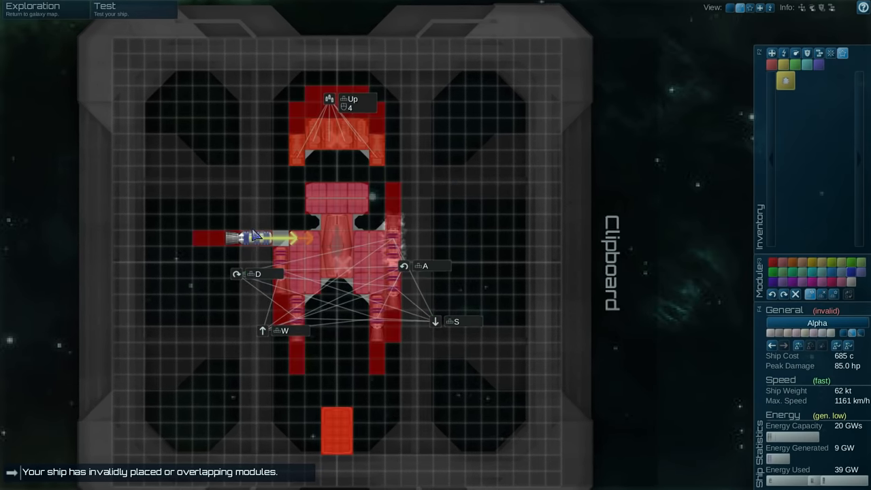
mouse_move(280, 239)
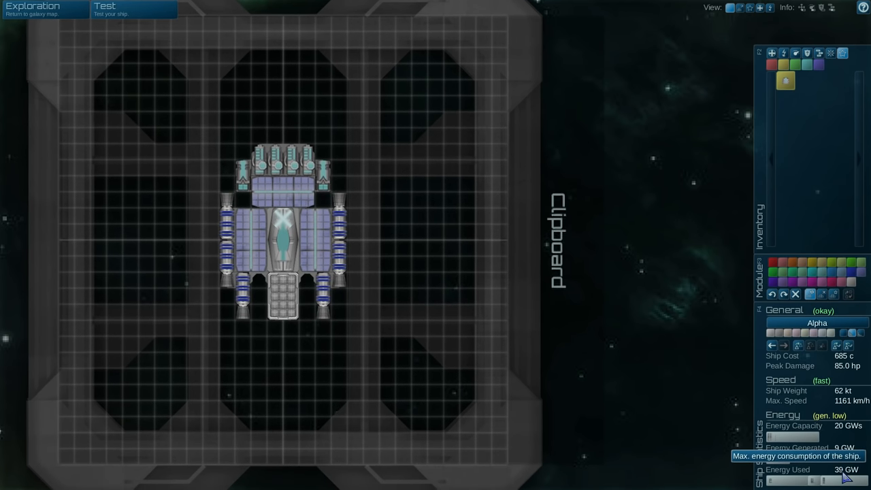
mouse_move(849, 458)
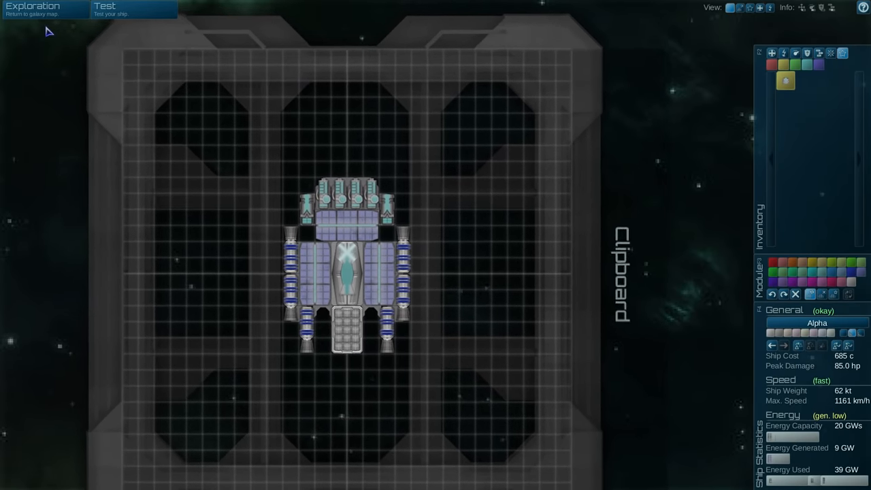
- Leave the editor into the sector mission and dismiss its briefing messages
click(33, 8)
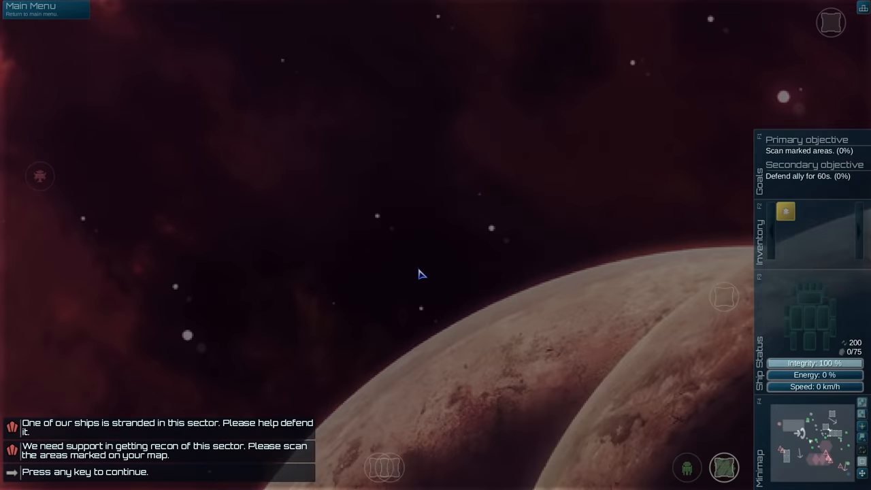
key(space)
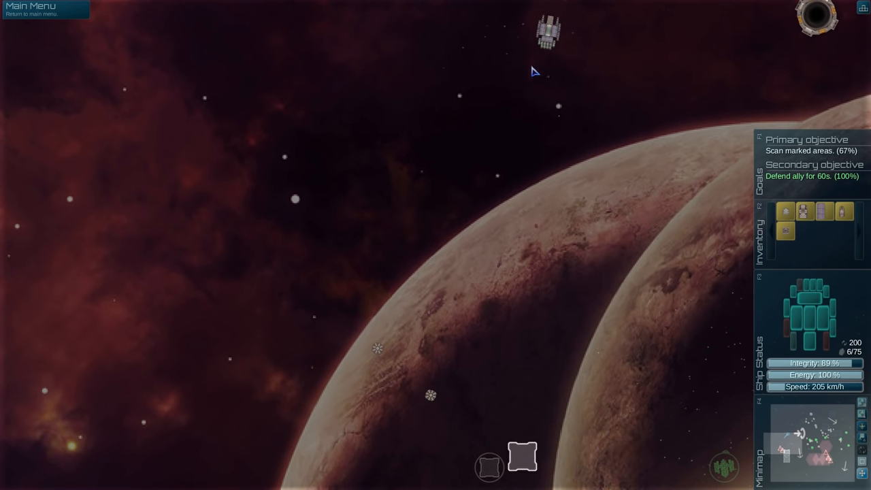
mouse_move(497, 183)
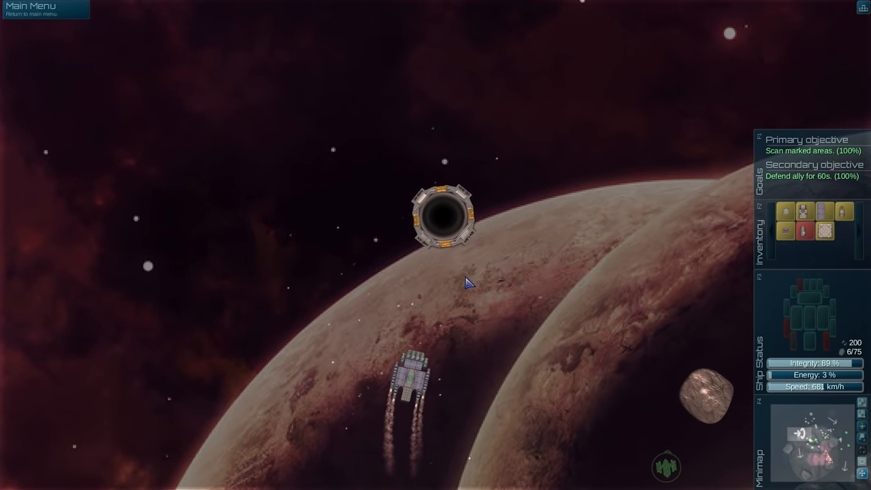
mouse_move(824, 216)
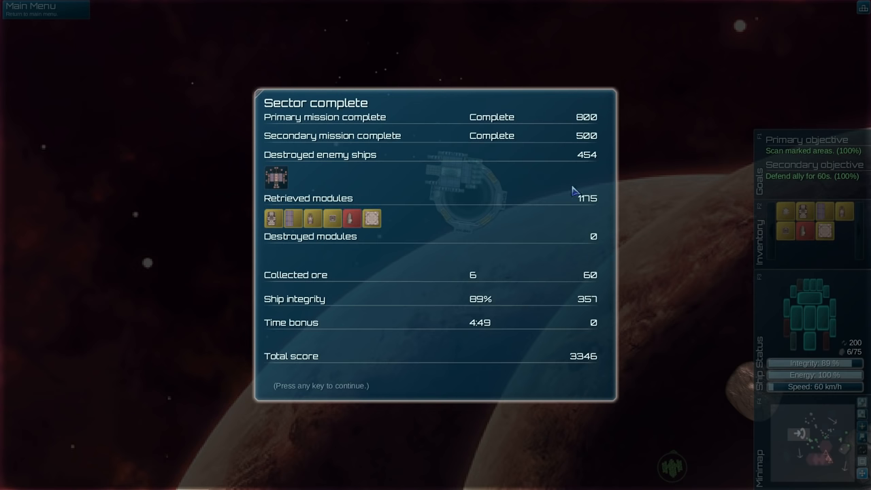
- Return from the sector summary to the Alpha editor and place the carried module beside the command center
key(space)
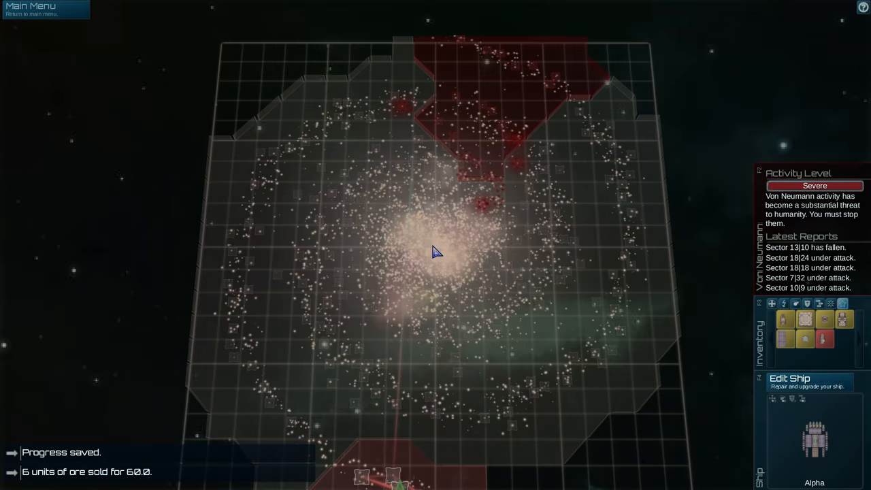
click(790, 379)
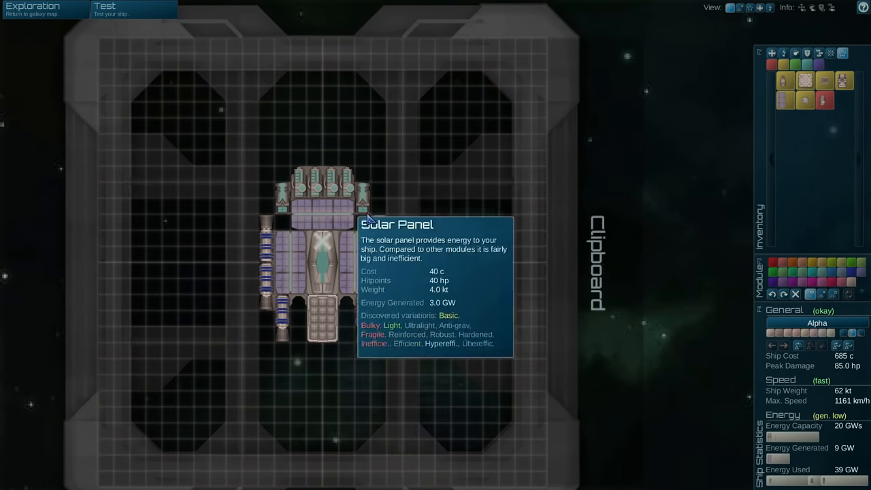
mouse_move(787, 80)
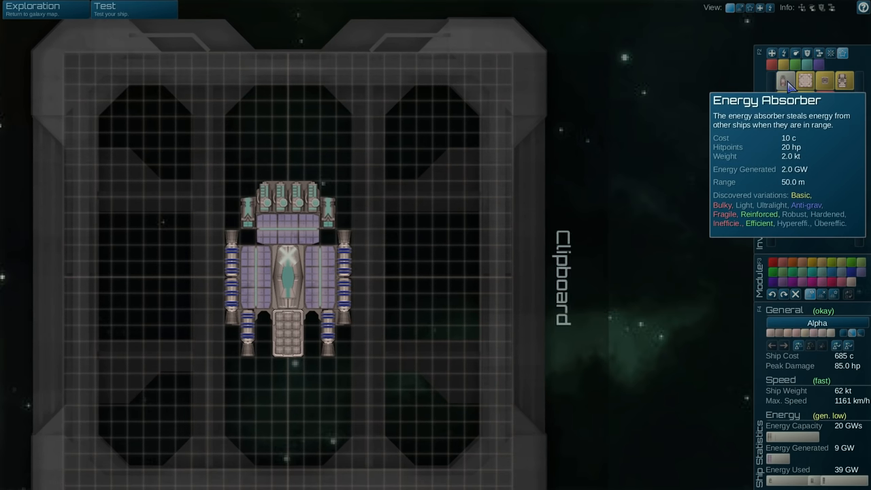
mouse_move(805, 82)
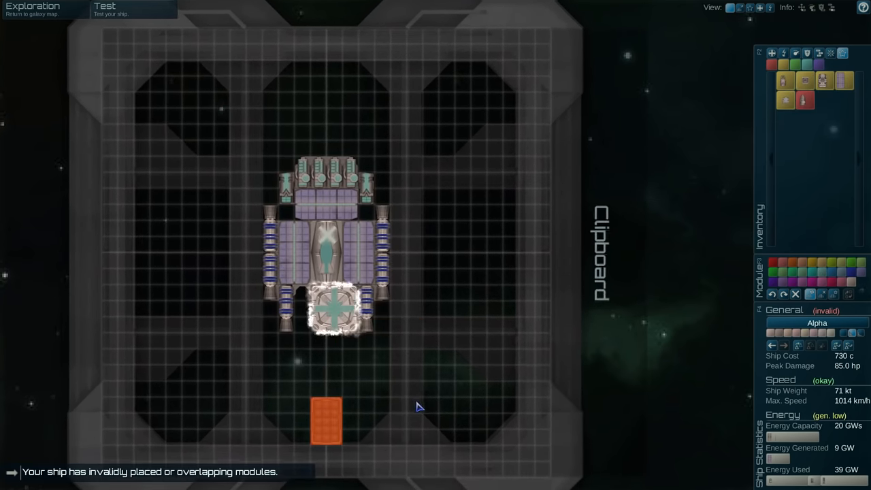
mouse_move(805, 80)
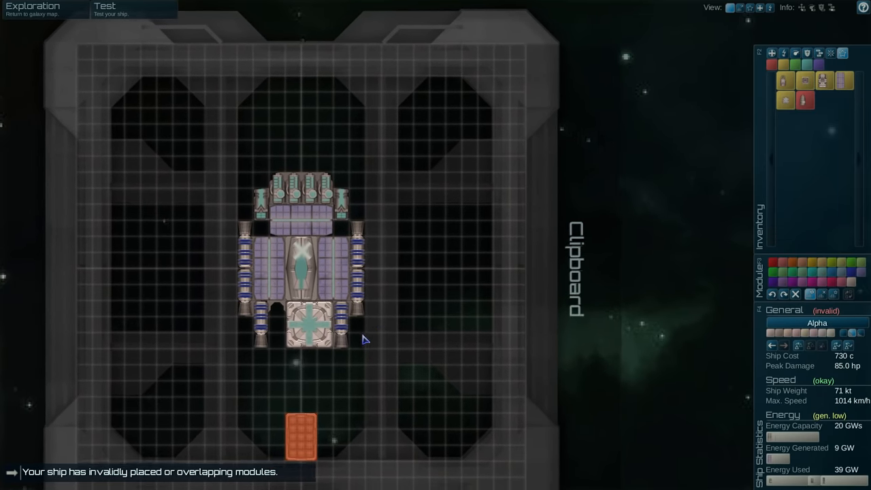
mouse_move(785, 82)
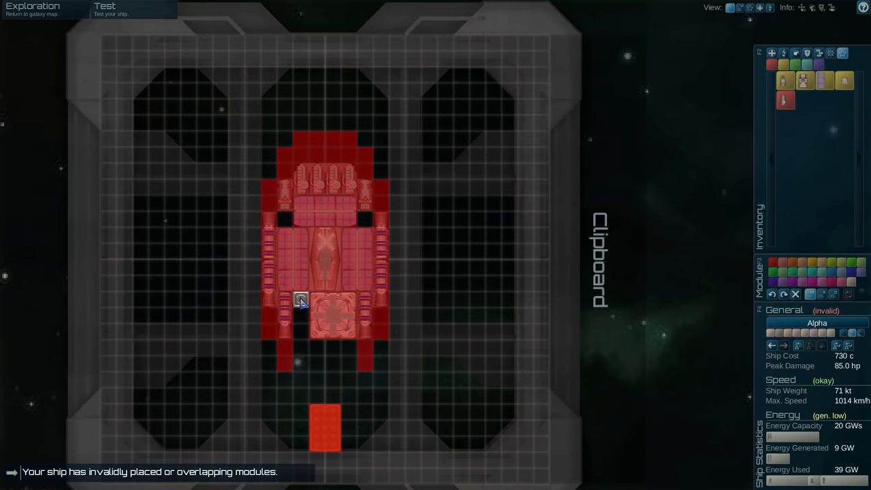
click(327, 300)
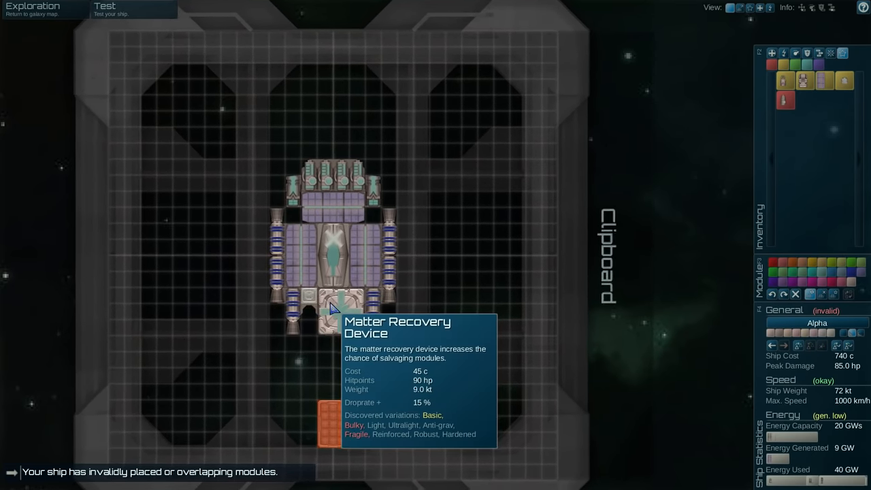
mouse_move(311, 294)
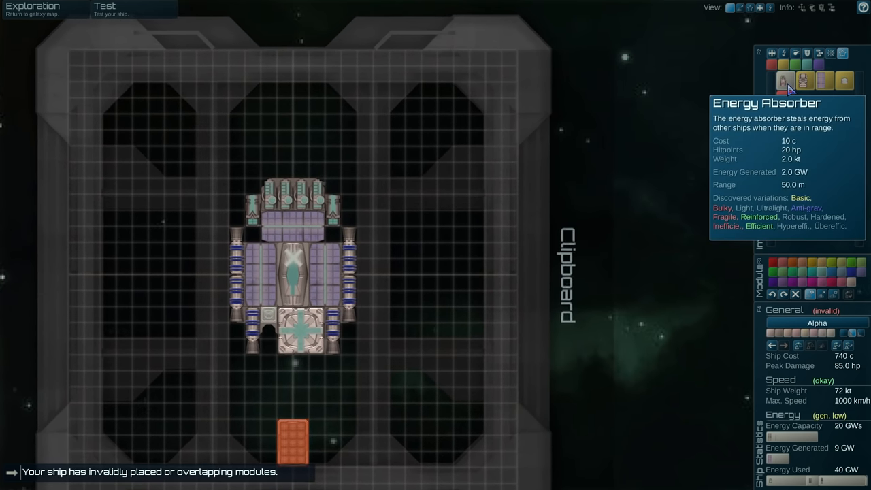
mouse_move(844, 81)
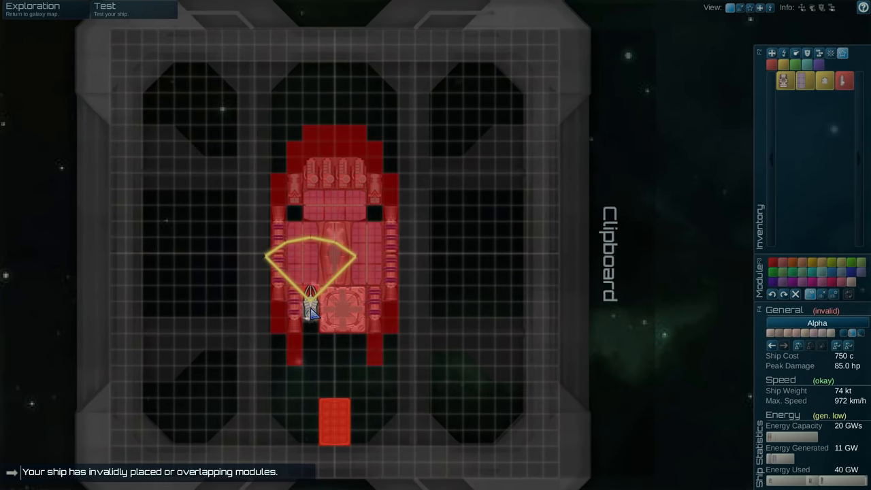
mouse_move(310, 311)
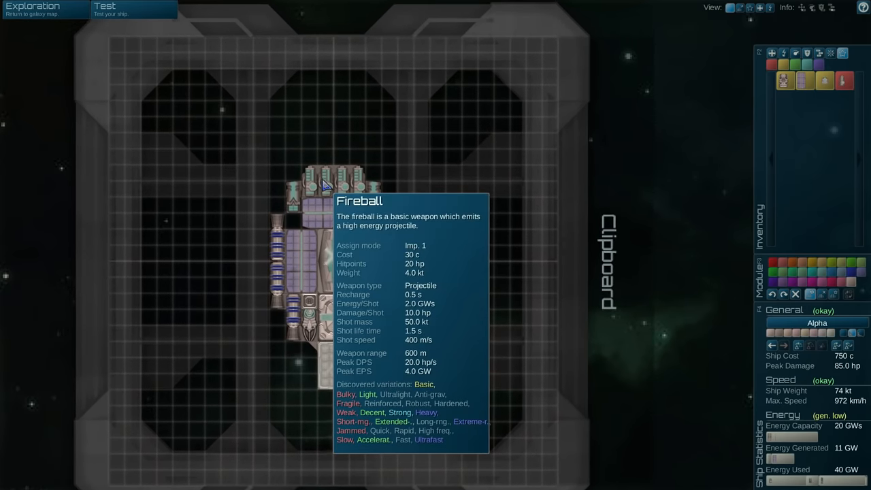
mouse_move(333, 253)
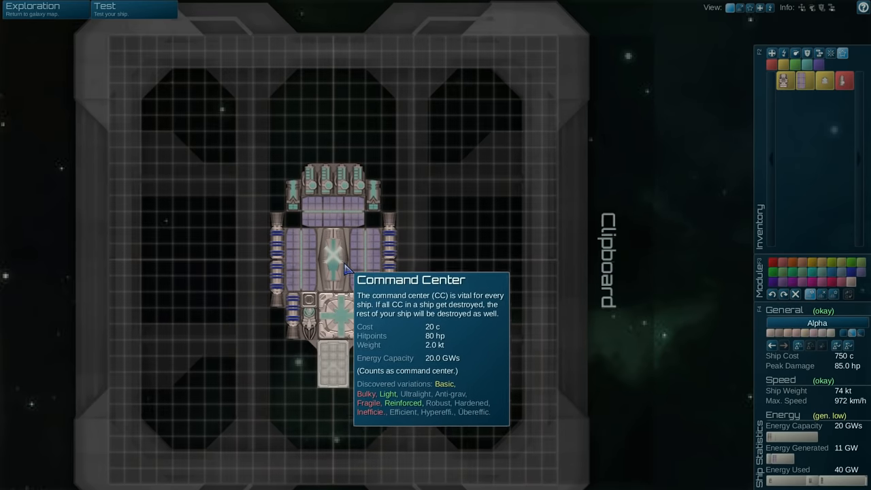
mouse_move(340, 361)
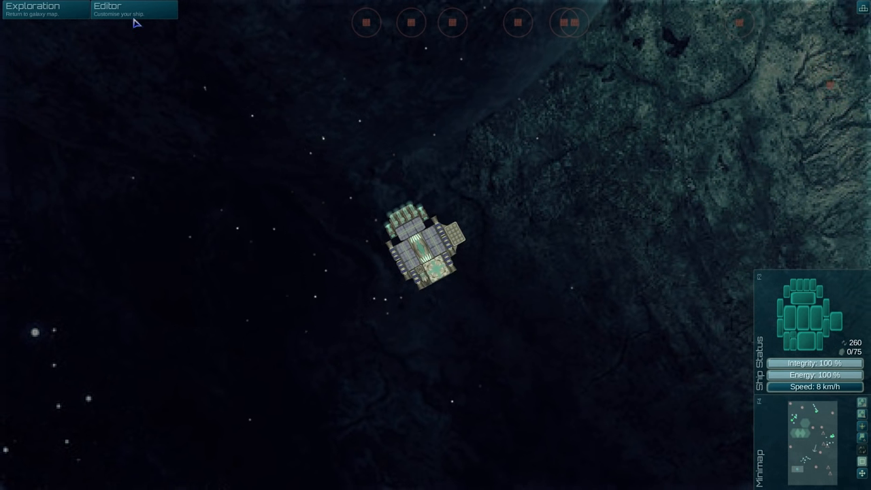
- End the test flight and return to the ship editor
click(120, 8)
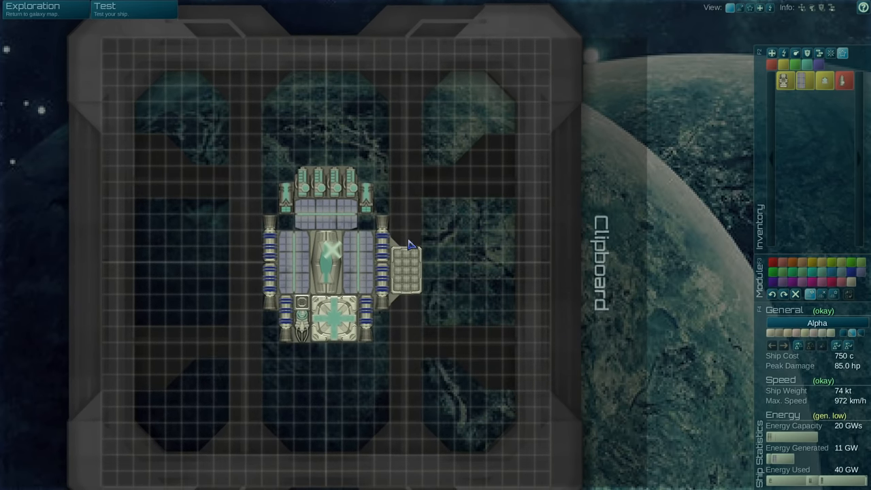
- Move the ore container below the Alpha ship's hull
drag(405, 265, 334, 375)
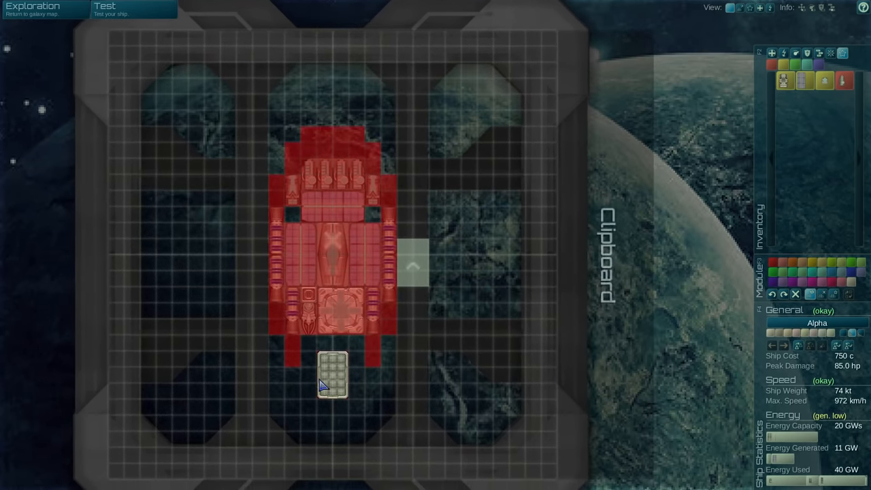
mouse_move(806, 80)
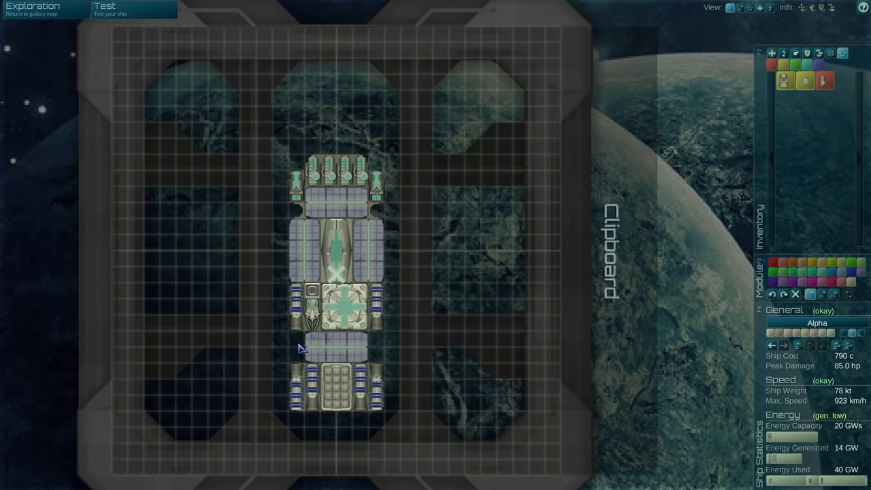
mouse_move(300, 384)
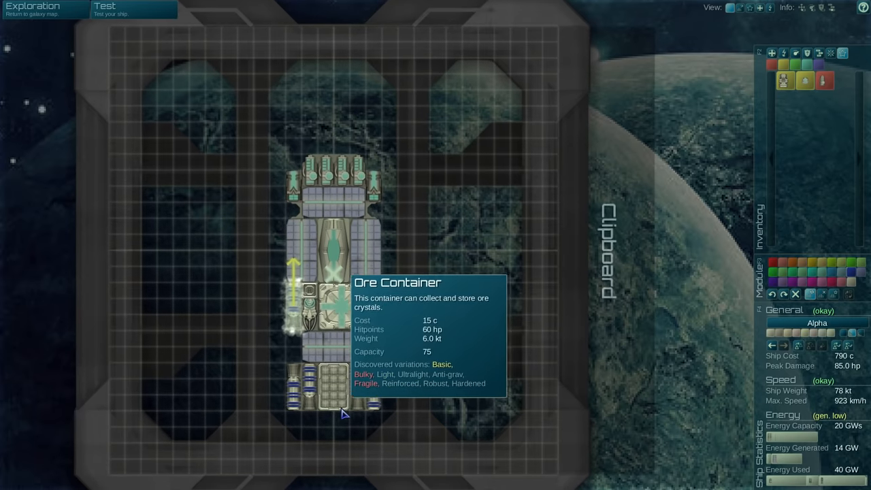
mouse_move(324, 325)
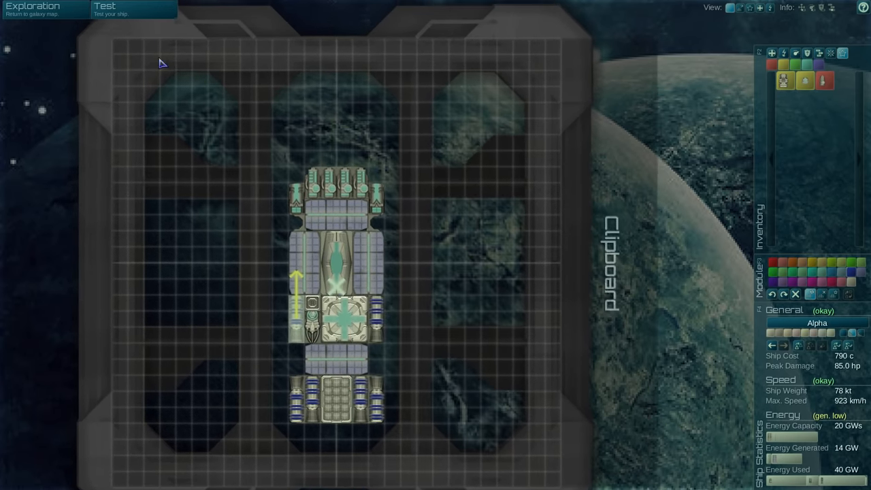
- Test-fly the lengthened Alpha ship twice, returning to the editor after each flight
click(133, 9)
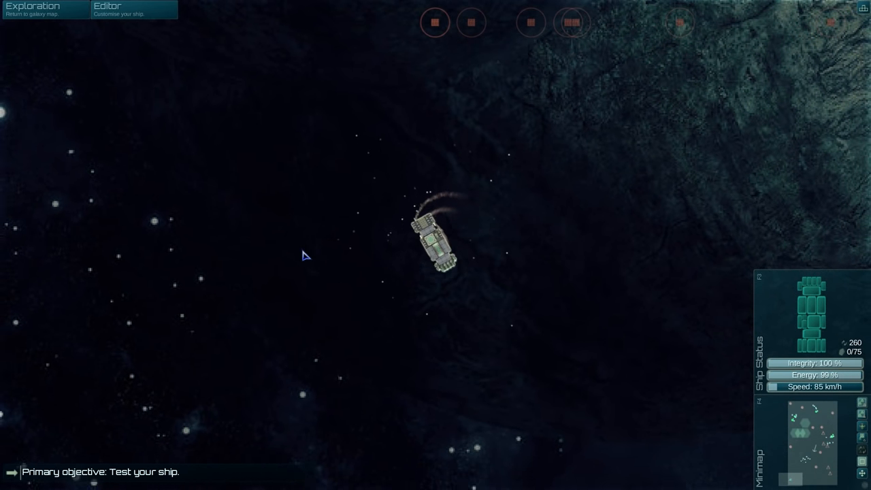
click(108, 8)
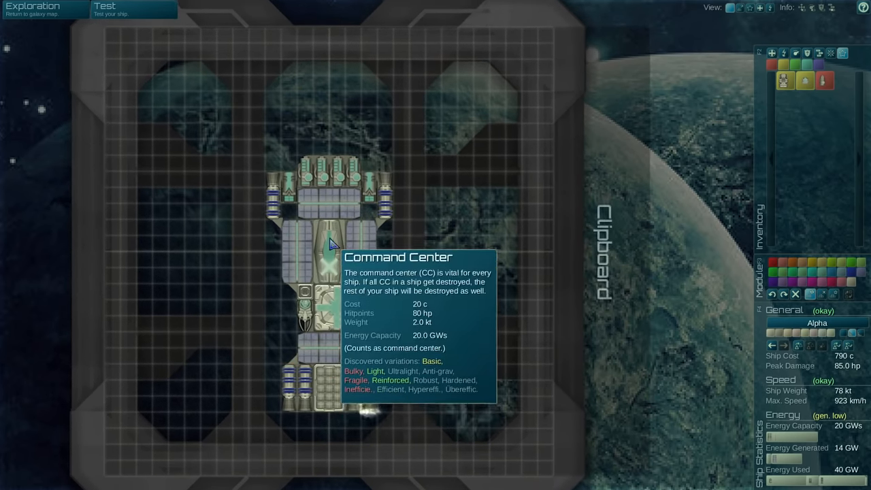
click(134, 9)
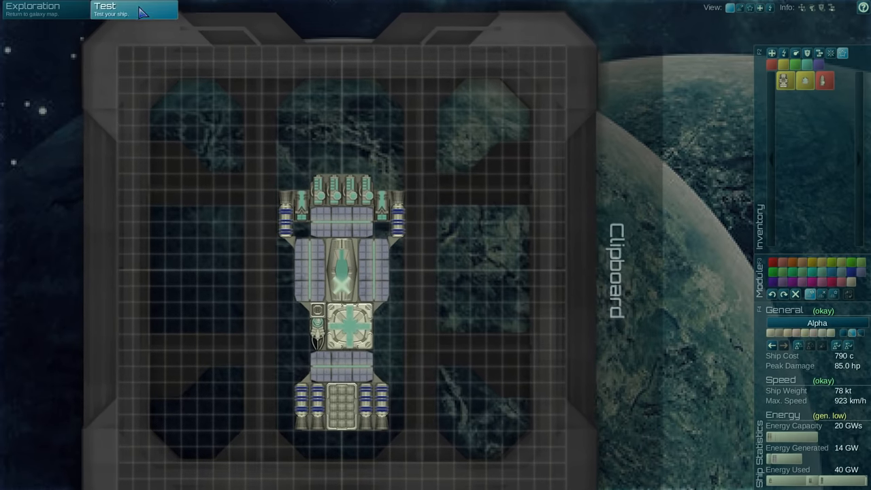
click(134, 8)
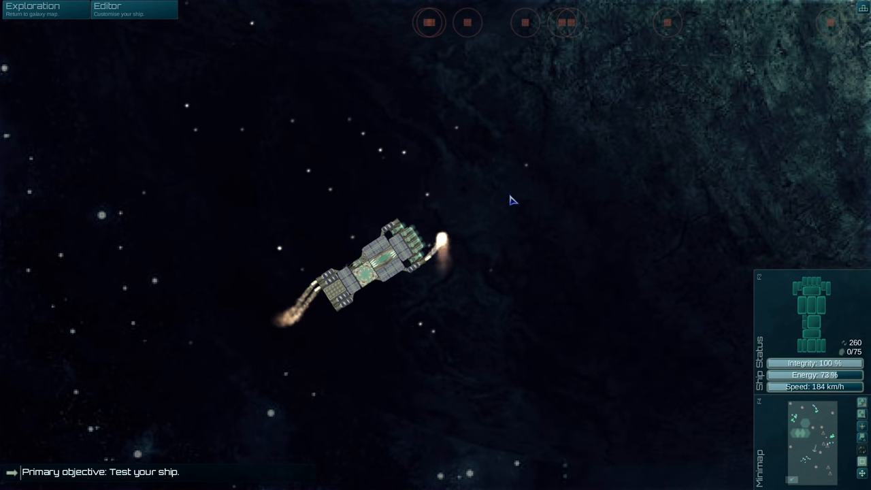
click(106, 8)
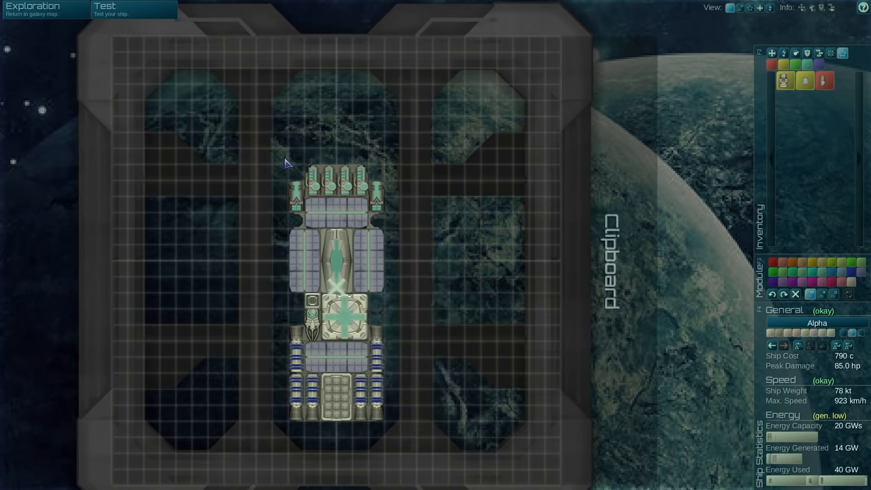
mouse_move(807, 80)
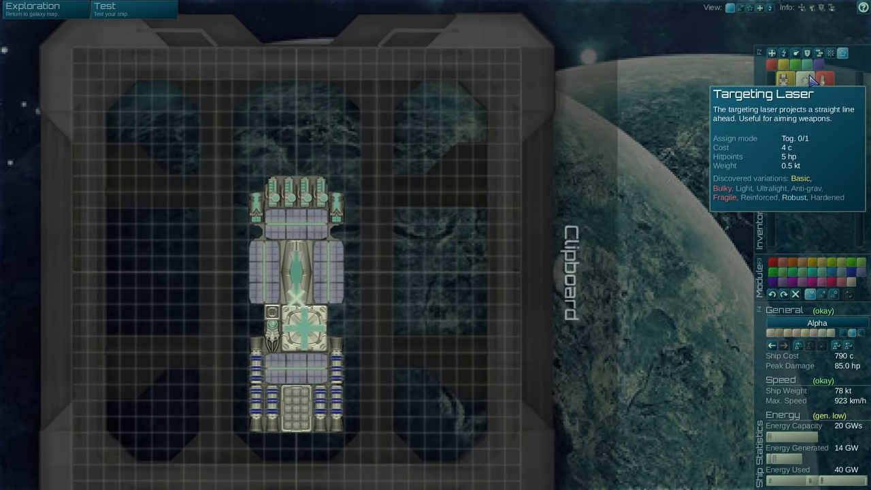
mouse_move(790, 71)
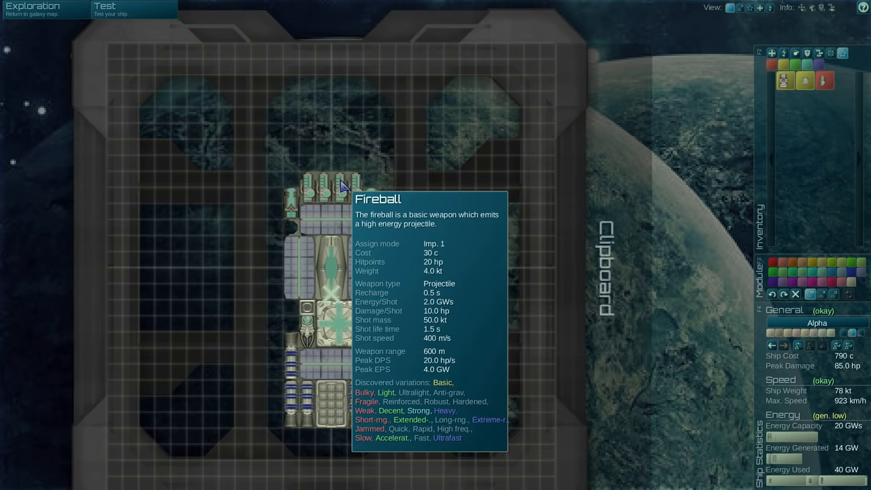
mouse_move(787, 80)
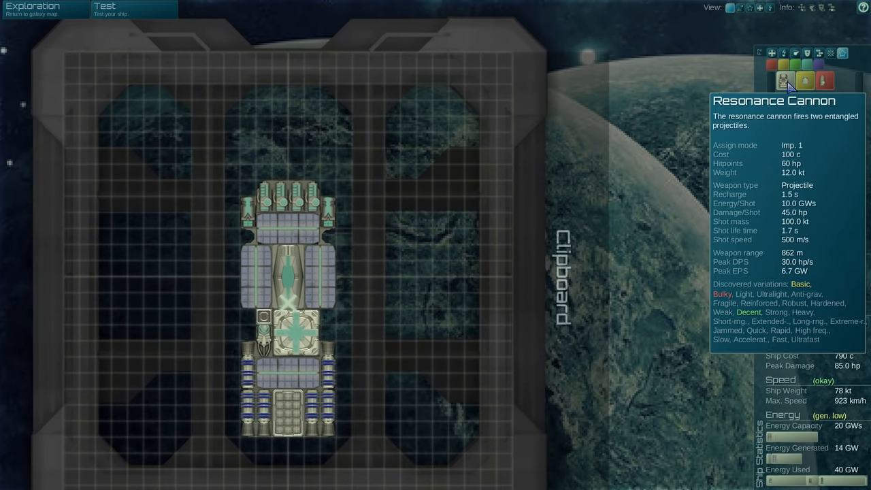
mouse_move(825, 80)
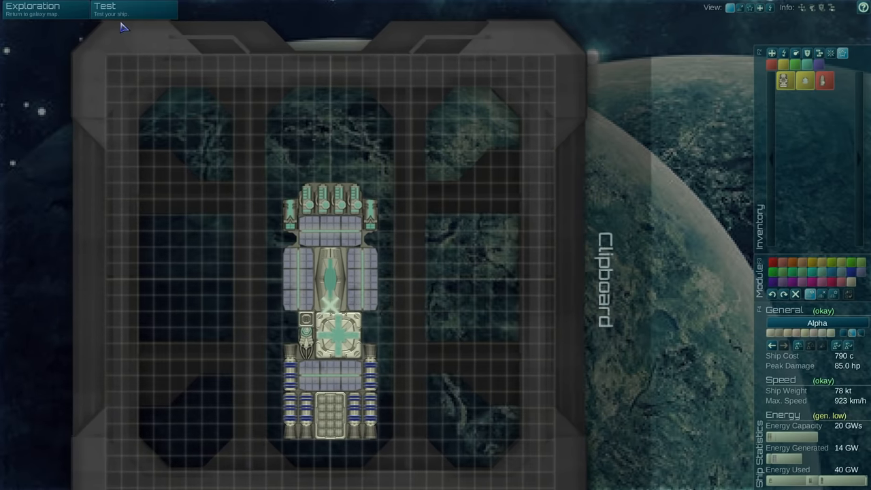
- Leave the editor for exploration, starting the mining-ships and asteroid sector
click(32, 9)
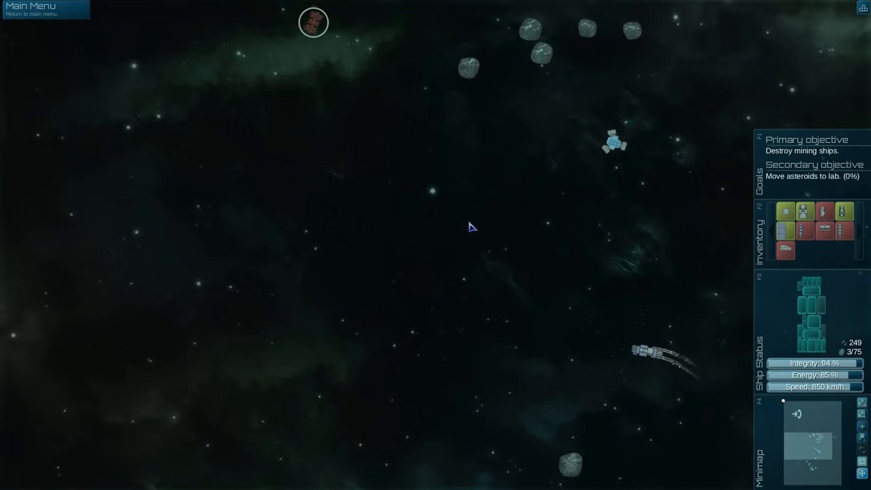
mouse_move(833, 180)
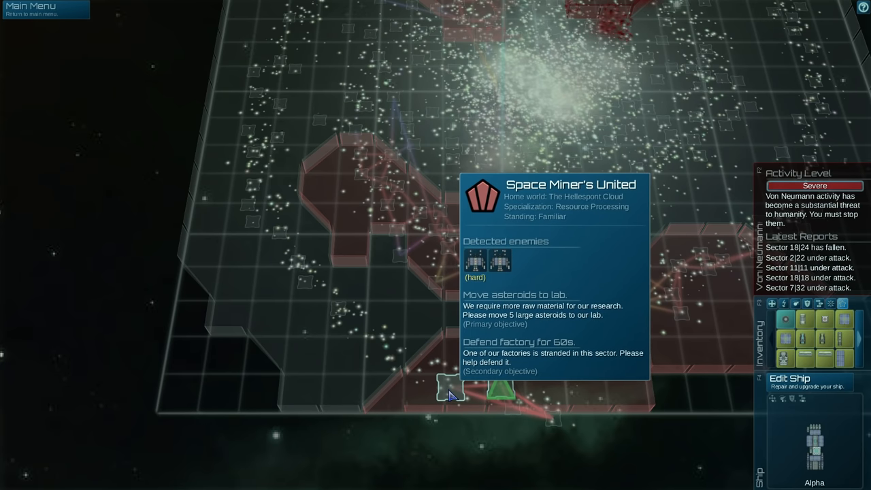
- Choose Edit Ship on the galaxy map to refit the Alpha ship in the editor
click(790, 379)
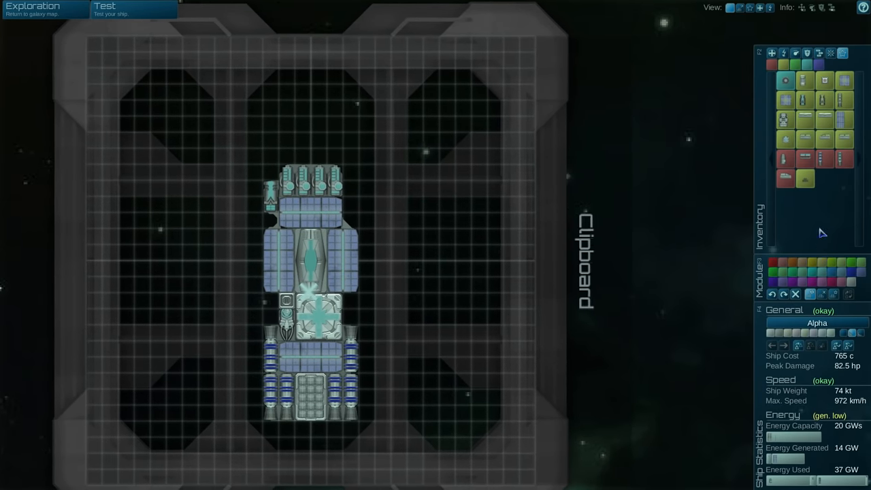